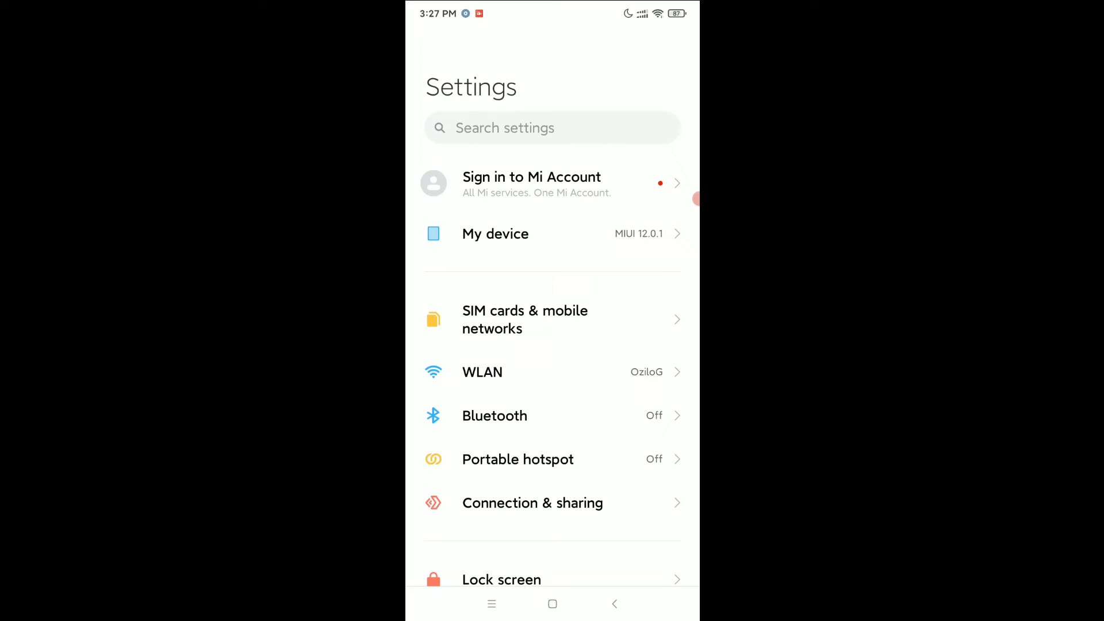
Step: Scroll the main Settings list to reach the Apps entry
scroll("up", 3)
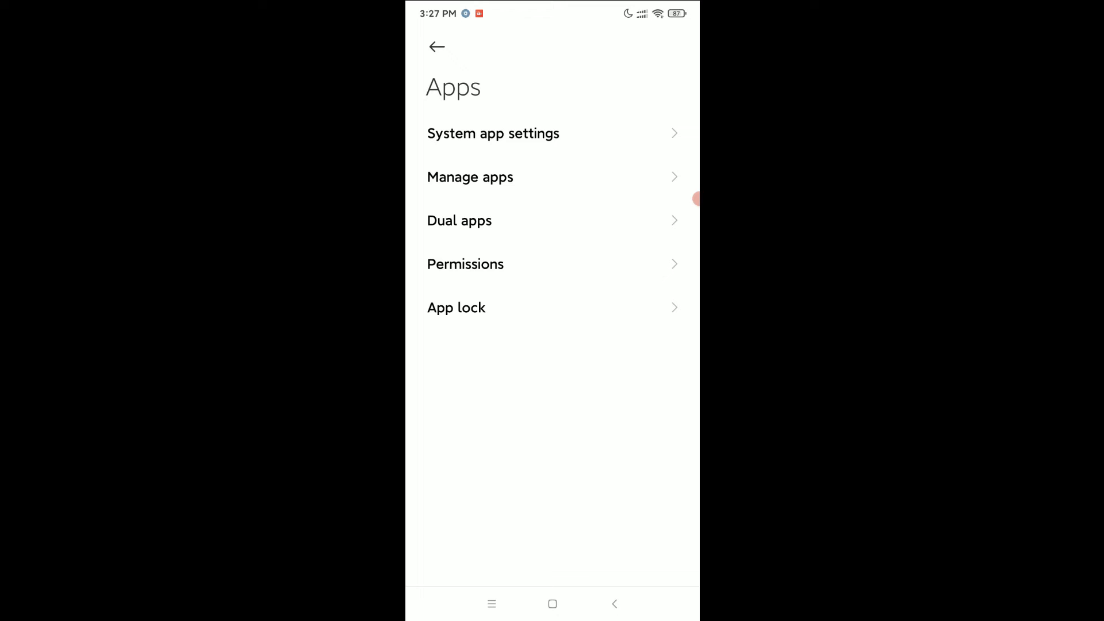
Step: Search the installed apps list for 'wh' to find WhatsApp
left_click(470, 176)
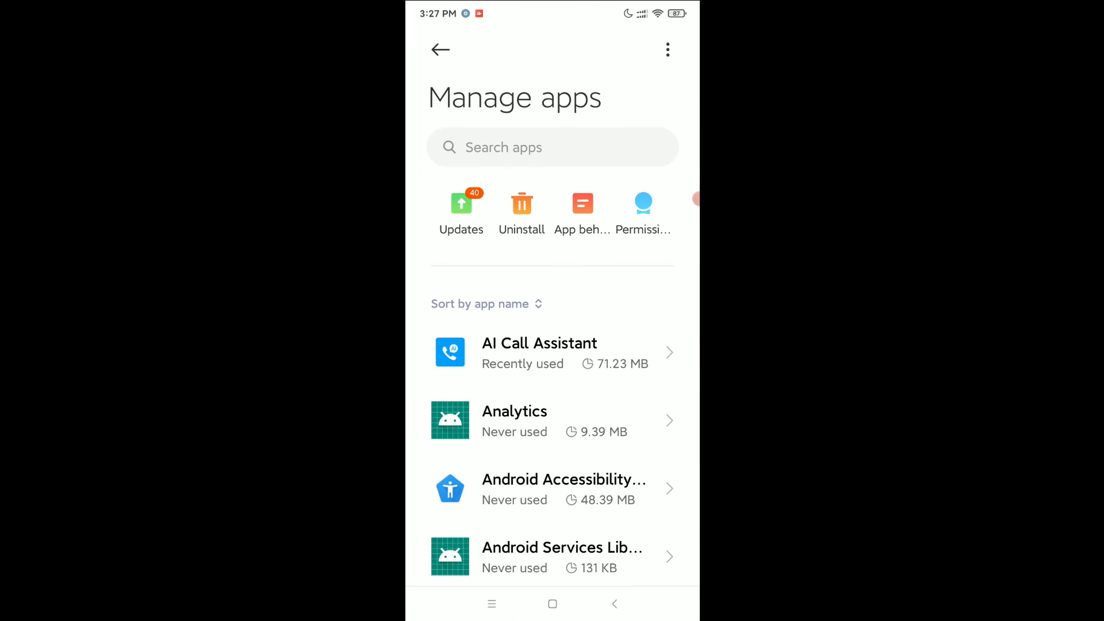
type("wh")
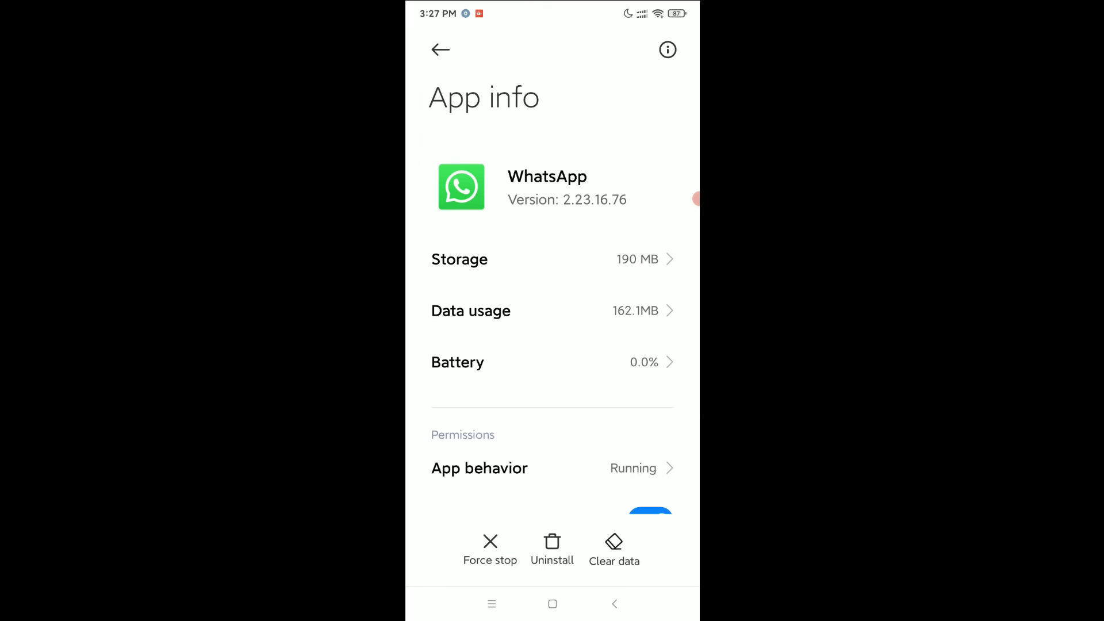
Step: Switch off the 'Allow vibration' toggle in WhatsApp's notification settings
scroll("down", 3)
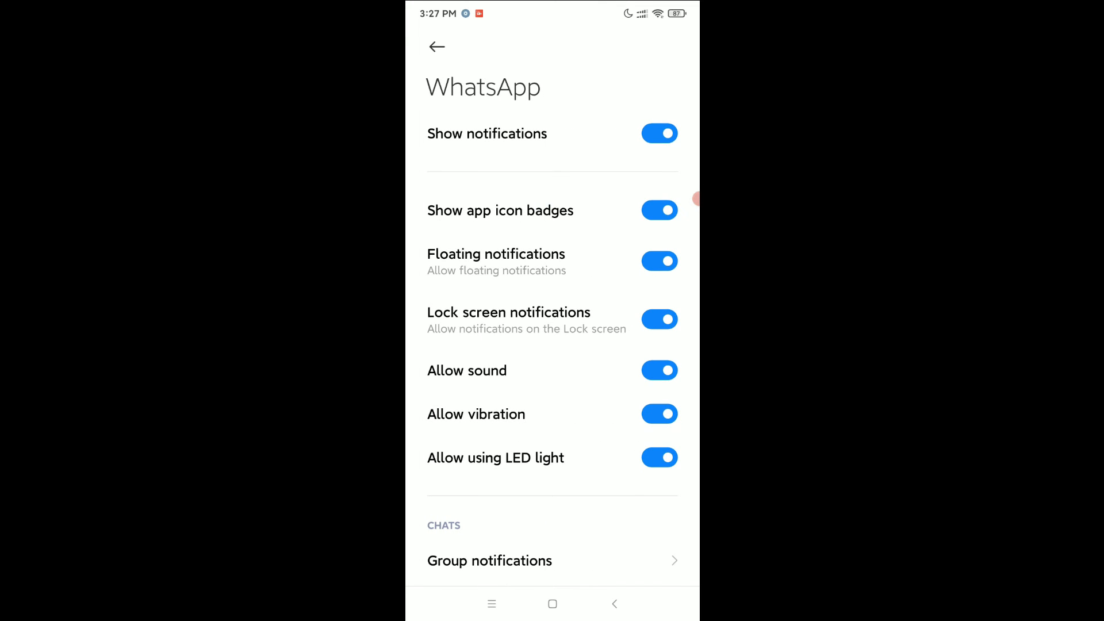
left_click(659, 414)
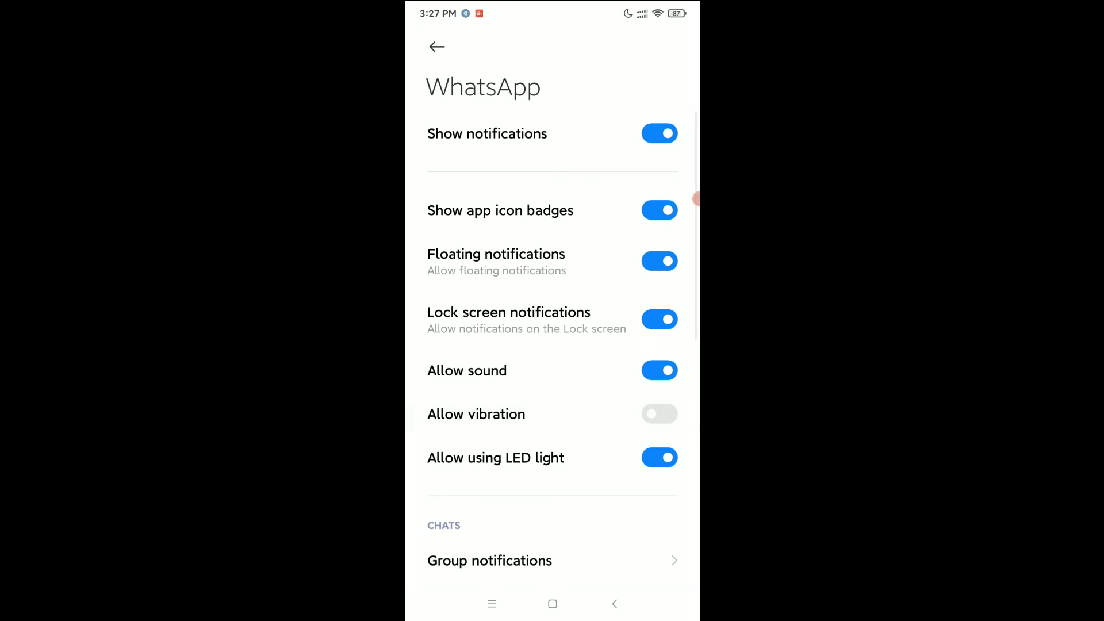